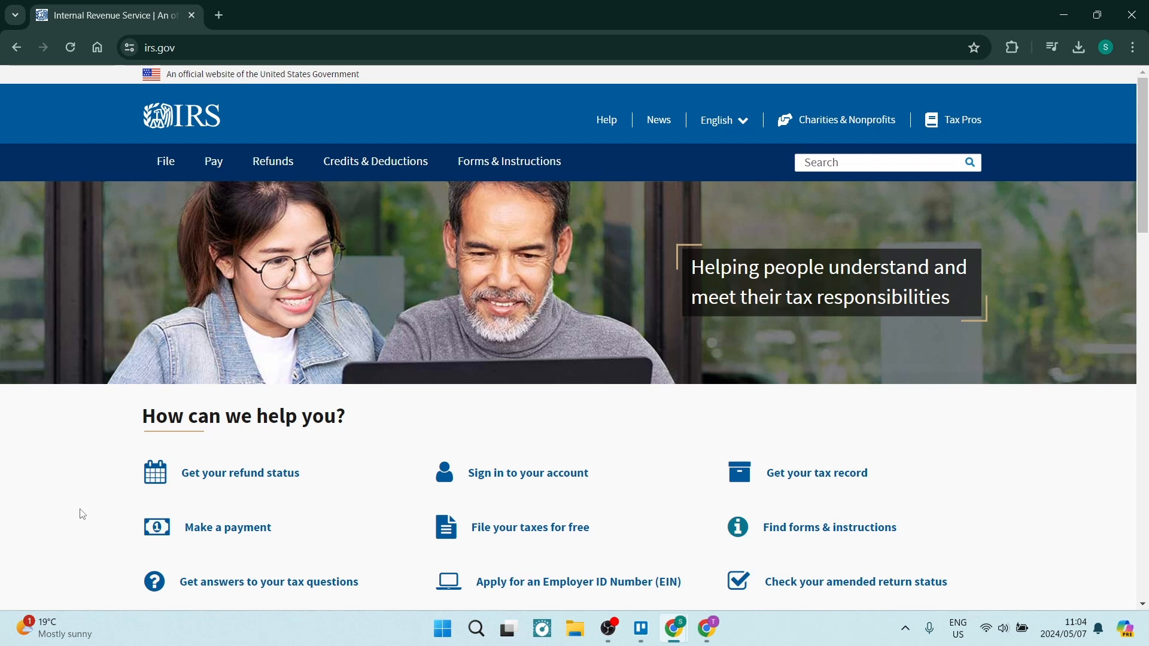
mouse_move(140, 427)
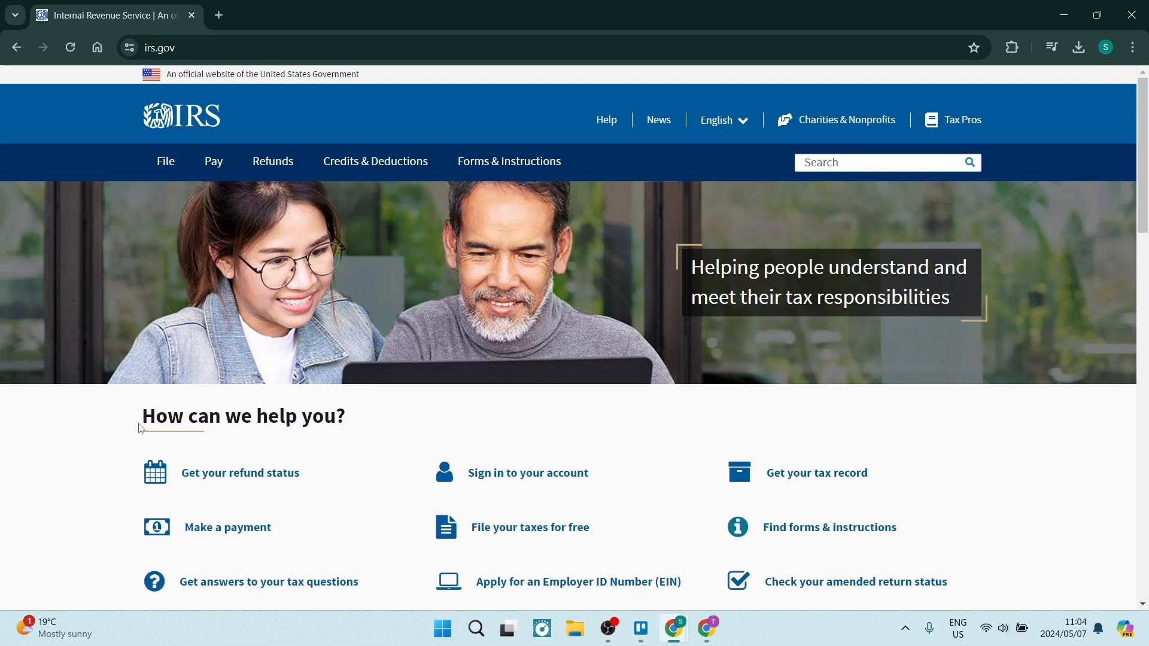
mouse_move(301, 262)
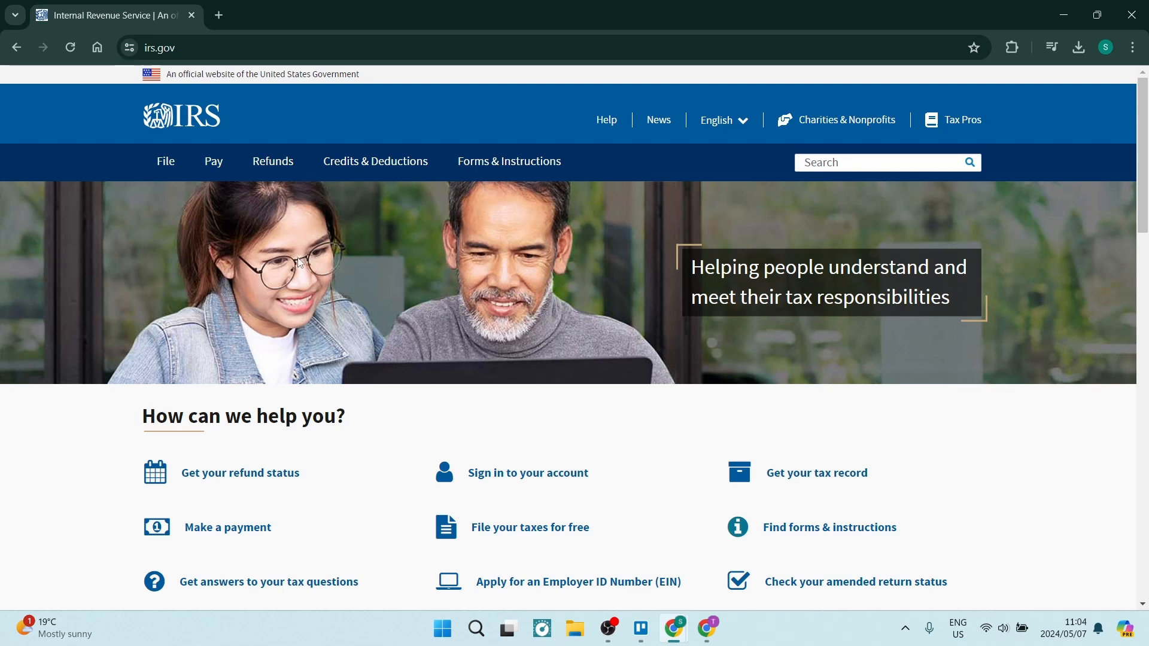
Open the IRS.gov File menu to show its list of filing topics
left_click(214, 161)
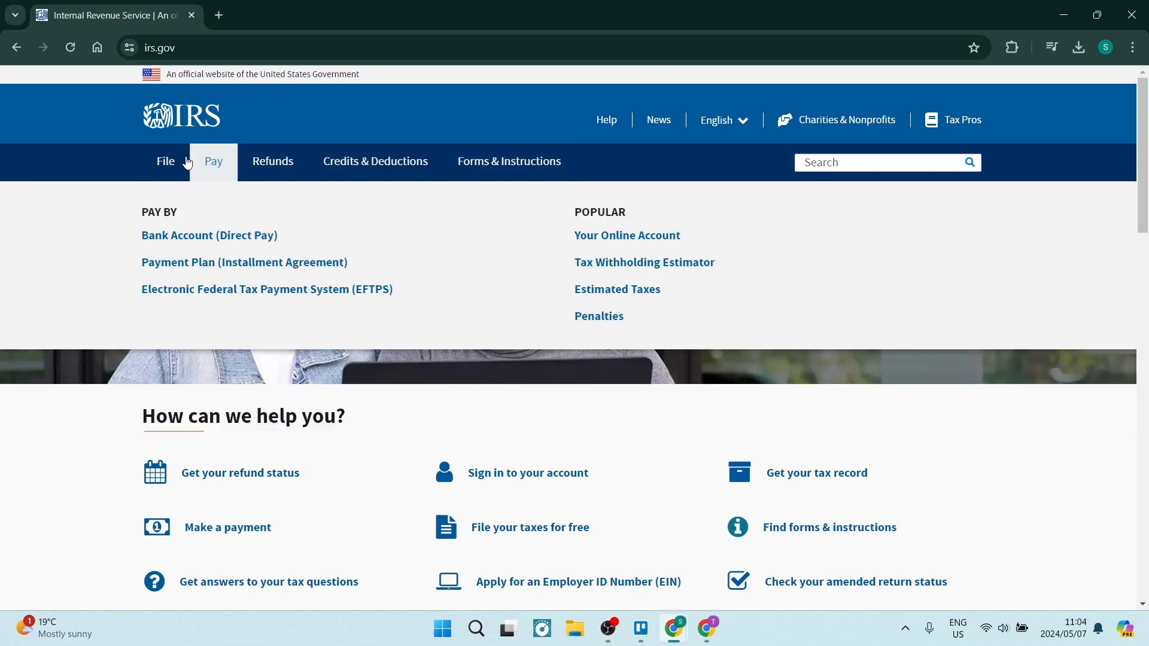
left_click(165, 161)
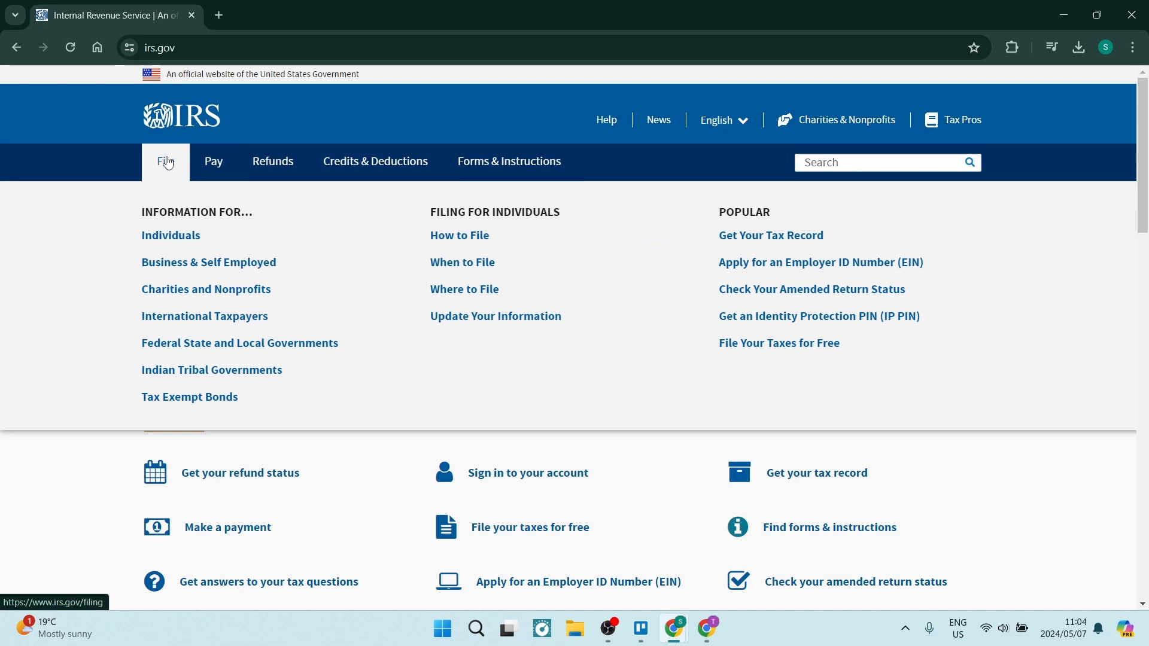
mouse_move(163, 248)
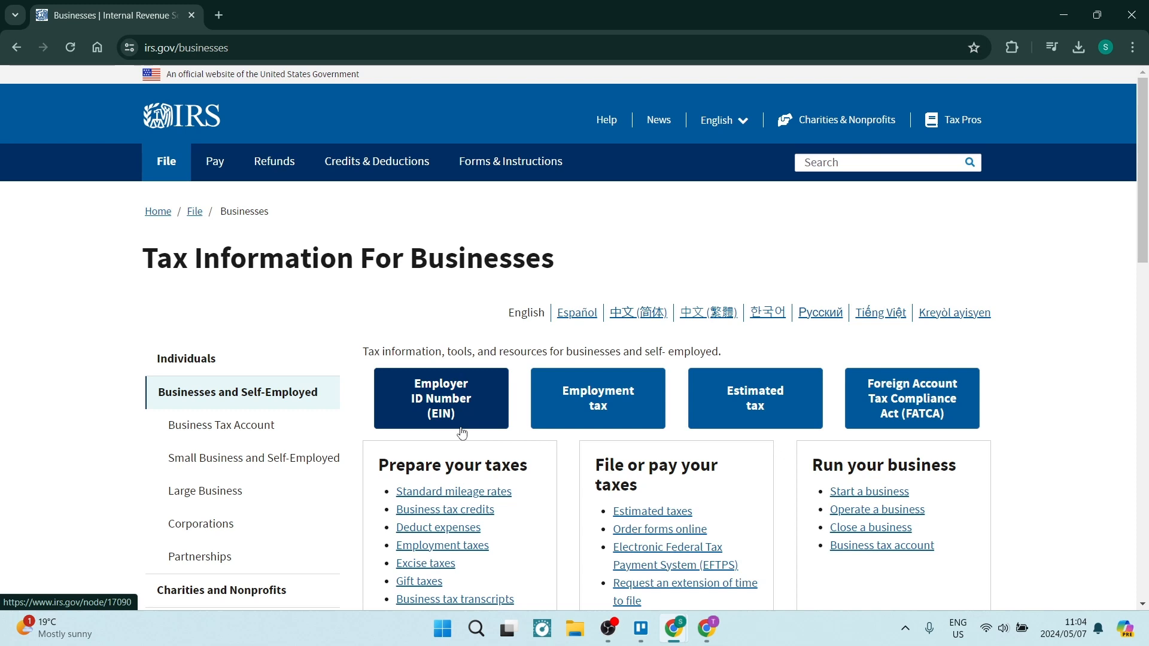
mouse_move(442, 416)
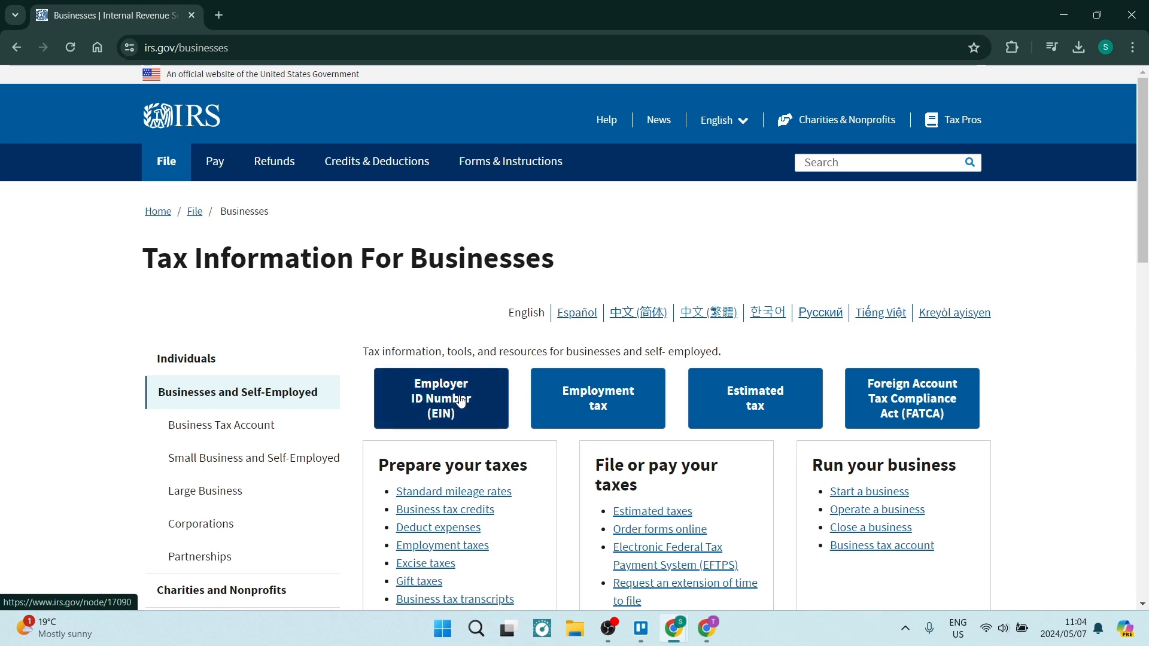
Open the Employer ID Numbers page and scroll to the Apply for an EIN Online option
left_click(441, 399)
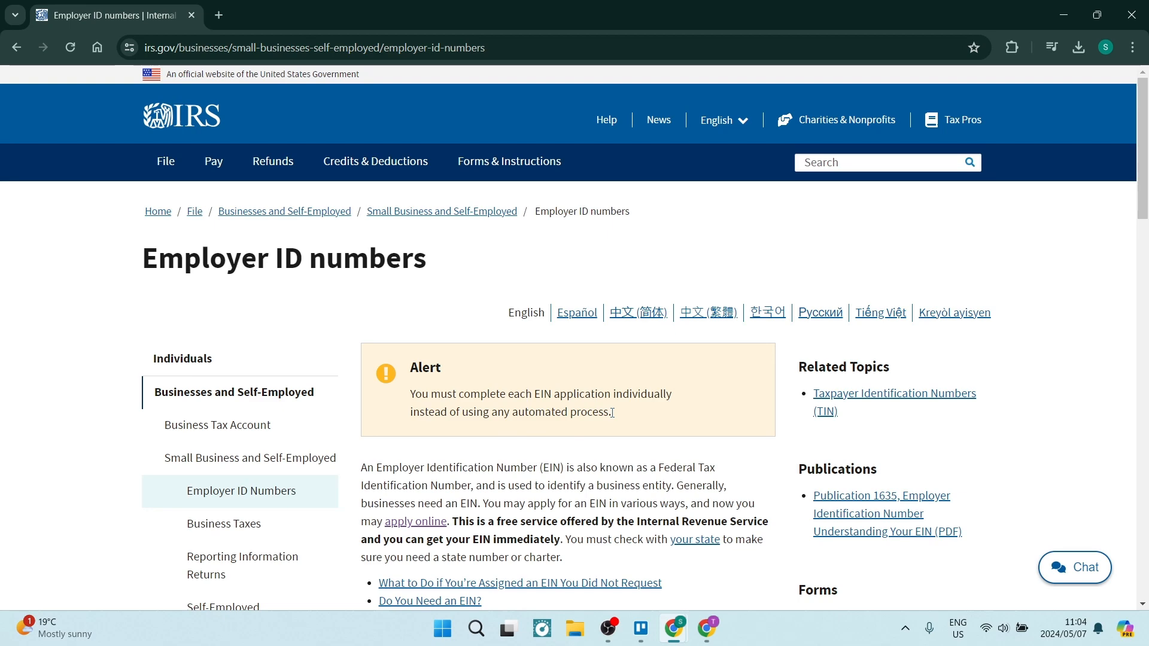
scroll("down", 3)
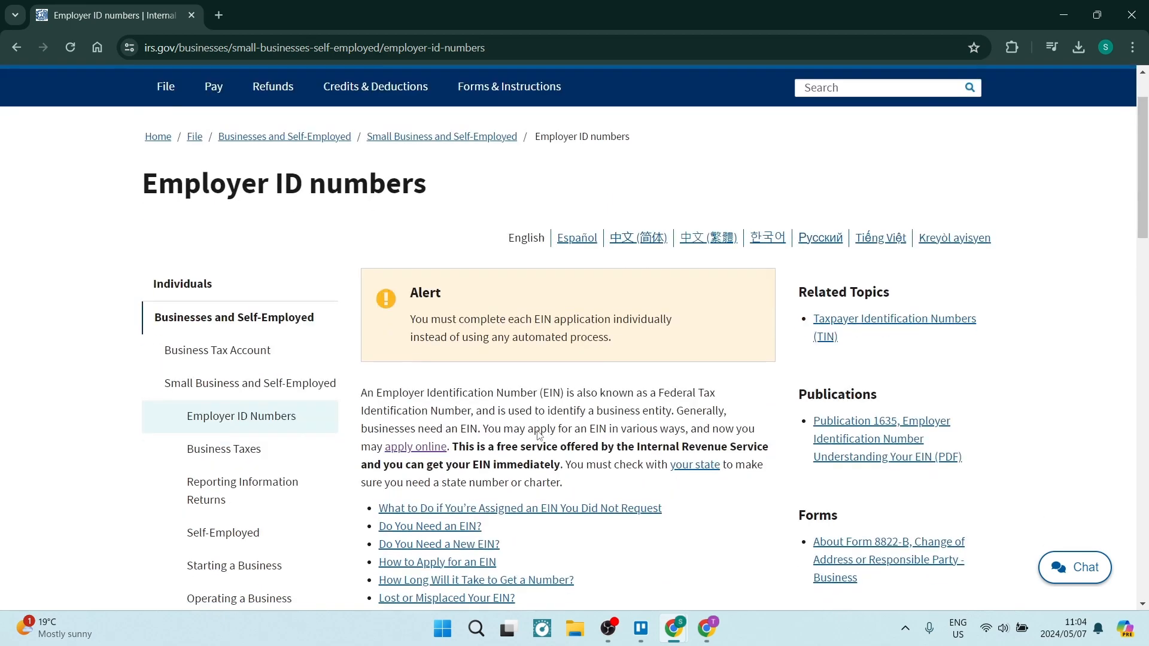
scroll("down", 3)
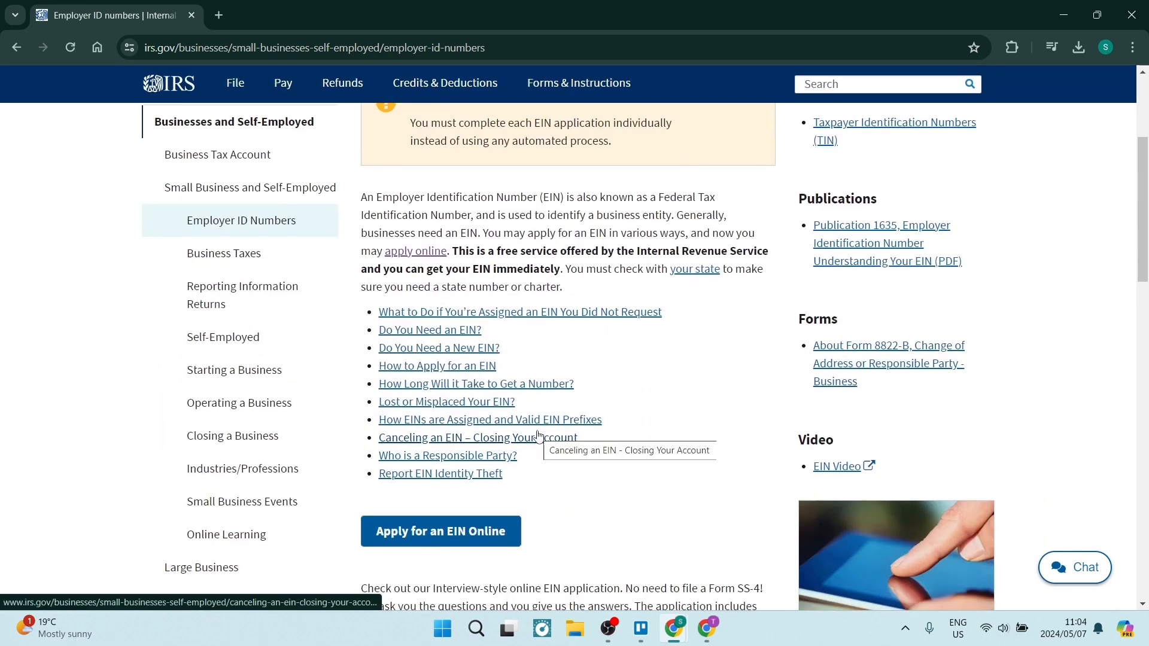
mouse_move(540, 411)
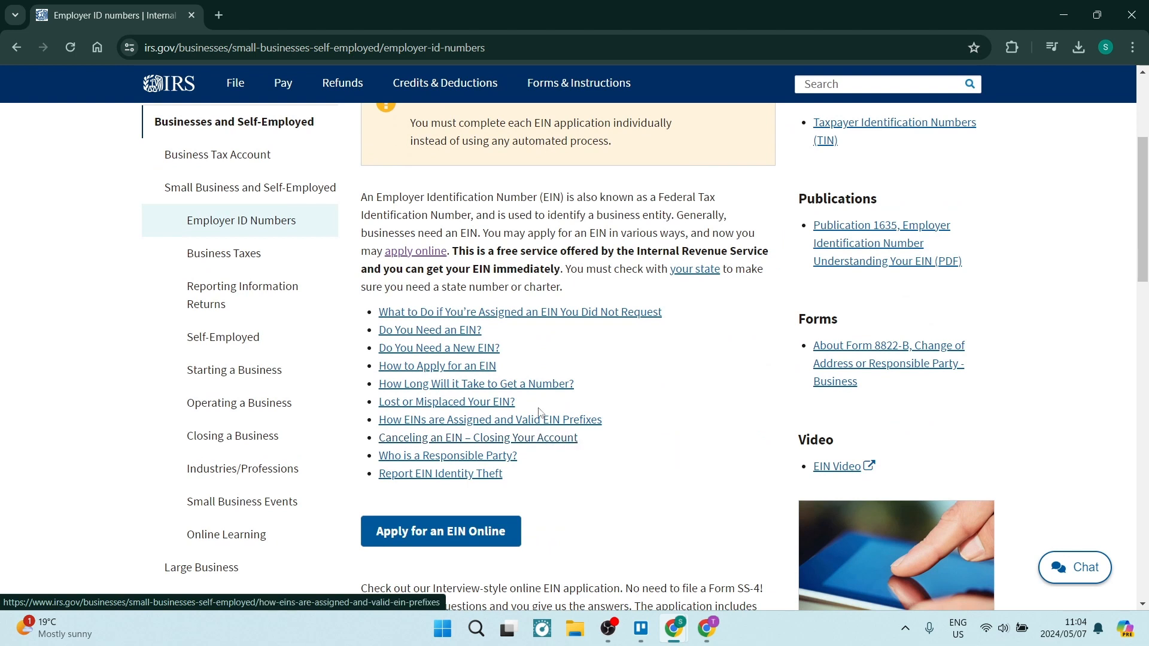
mouse_move(449, 329)
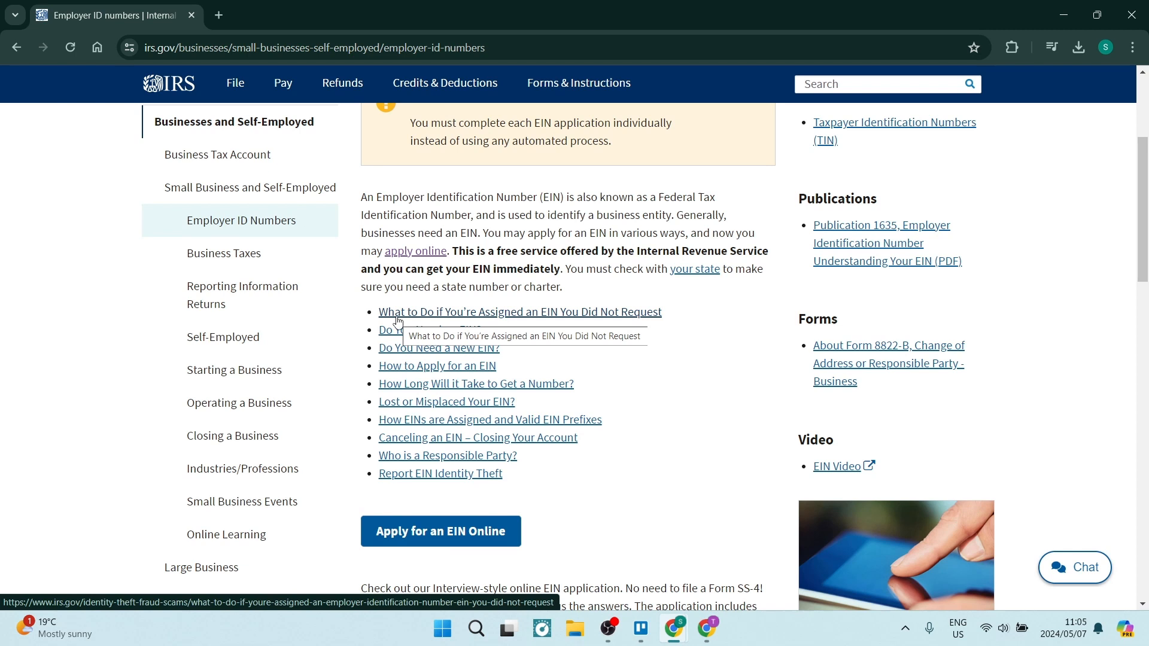
mouse_move(540, 335)
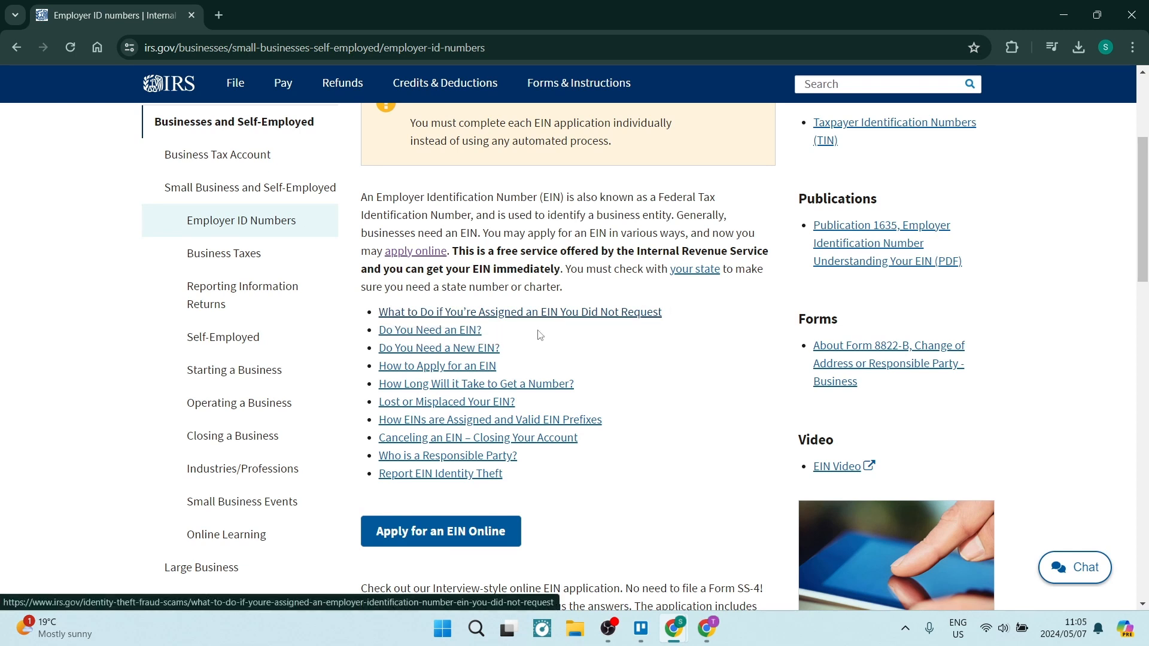
mouse_move(456, 413)
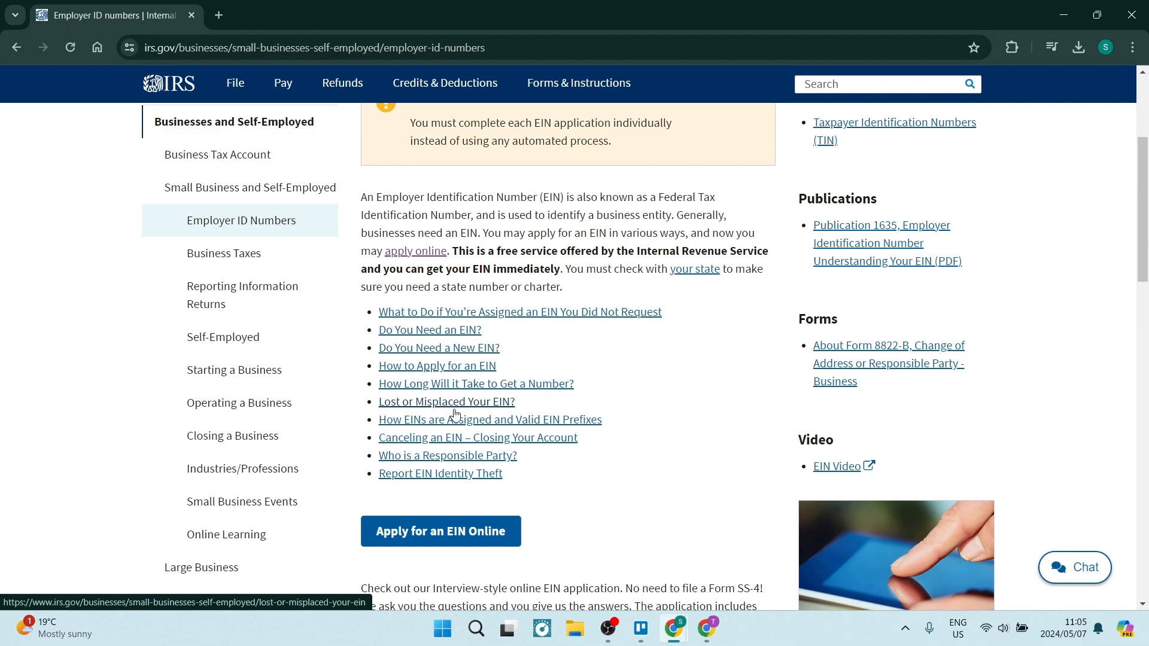
mouse_move(437, 476)
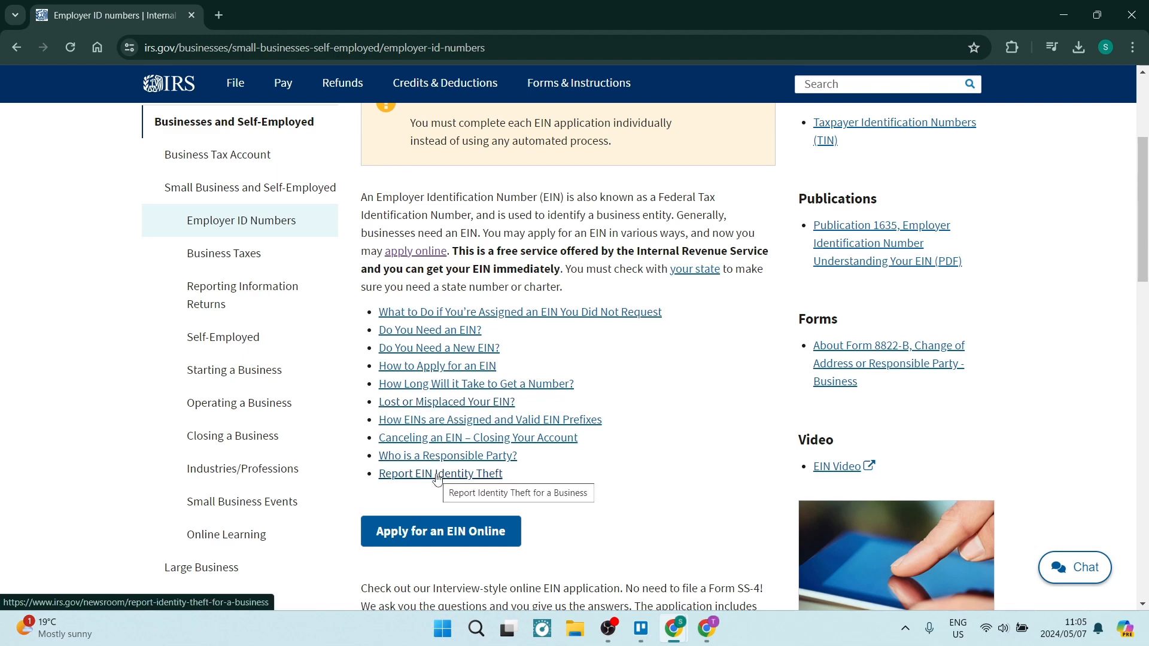
scroll("down", 3)
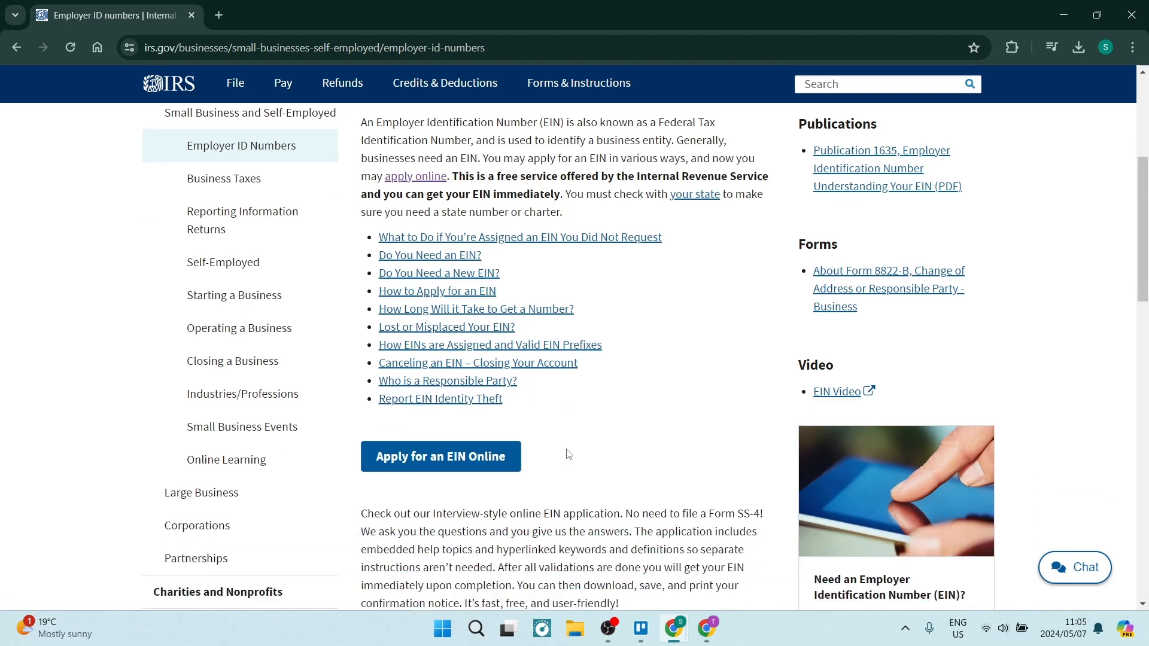
scroll("down", 3)
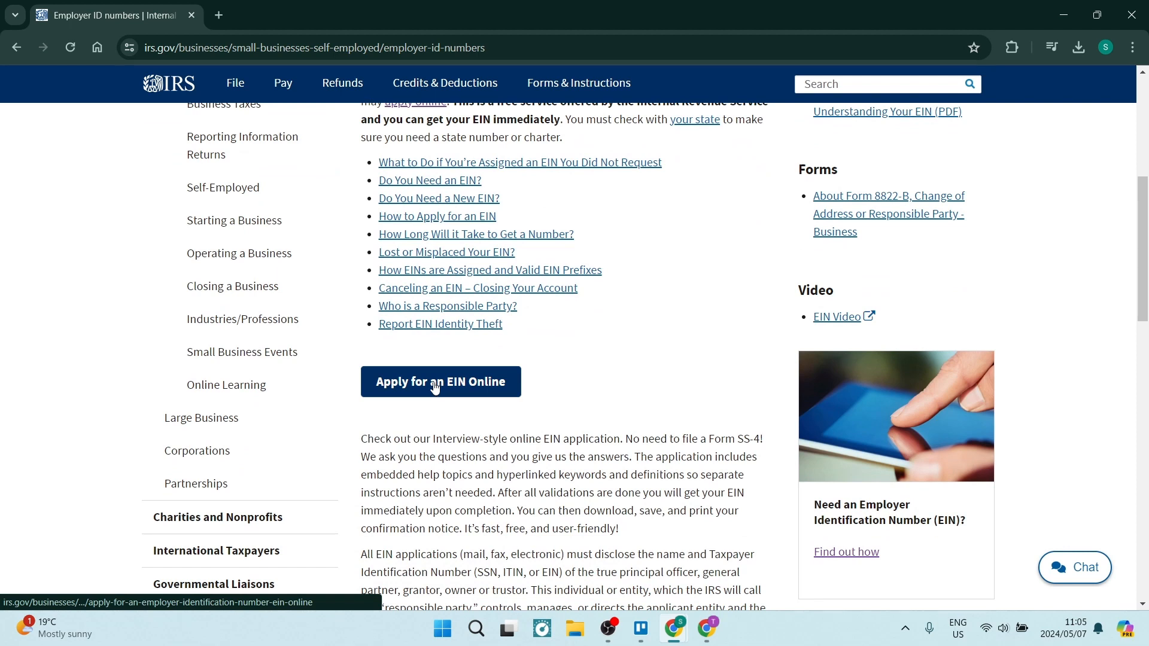
mouse_move(436, 385)
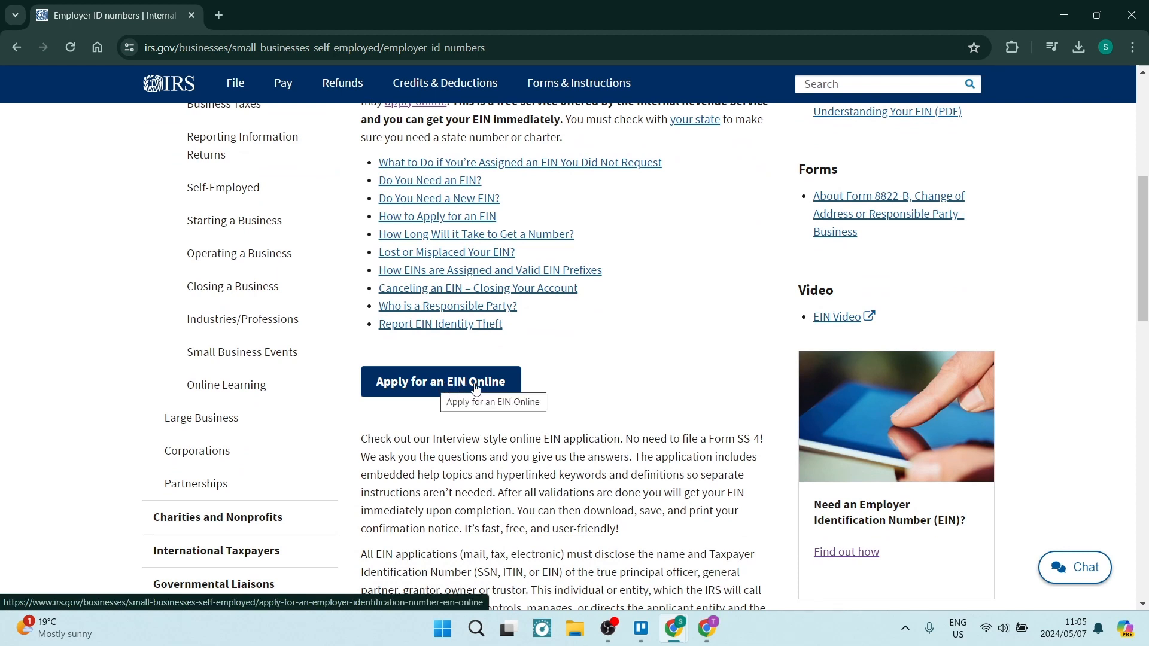
scroll("down", 3)
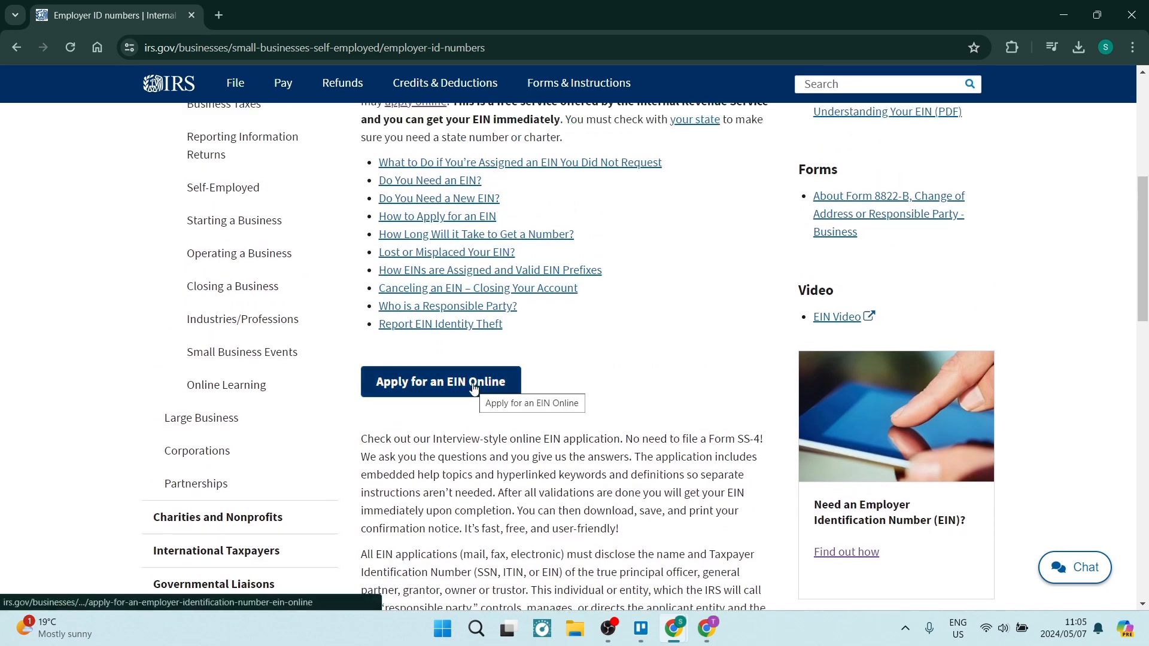
Open the Apply for an EIN online page and highlight the hours of operation sentence
left_click(440, 381)
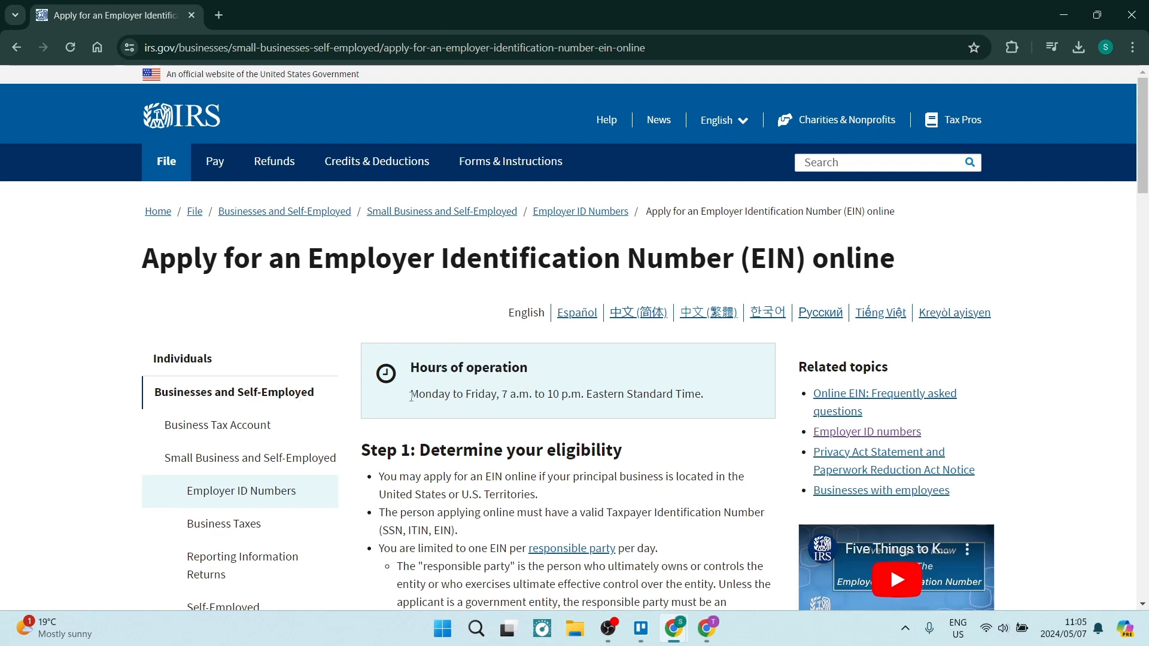
left_click_drag(410, 394, 579, 394)
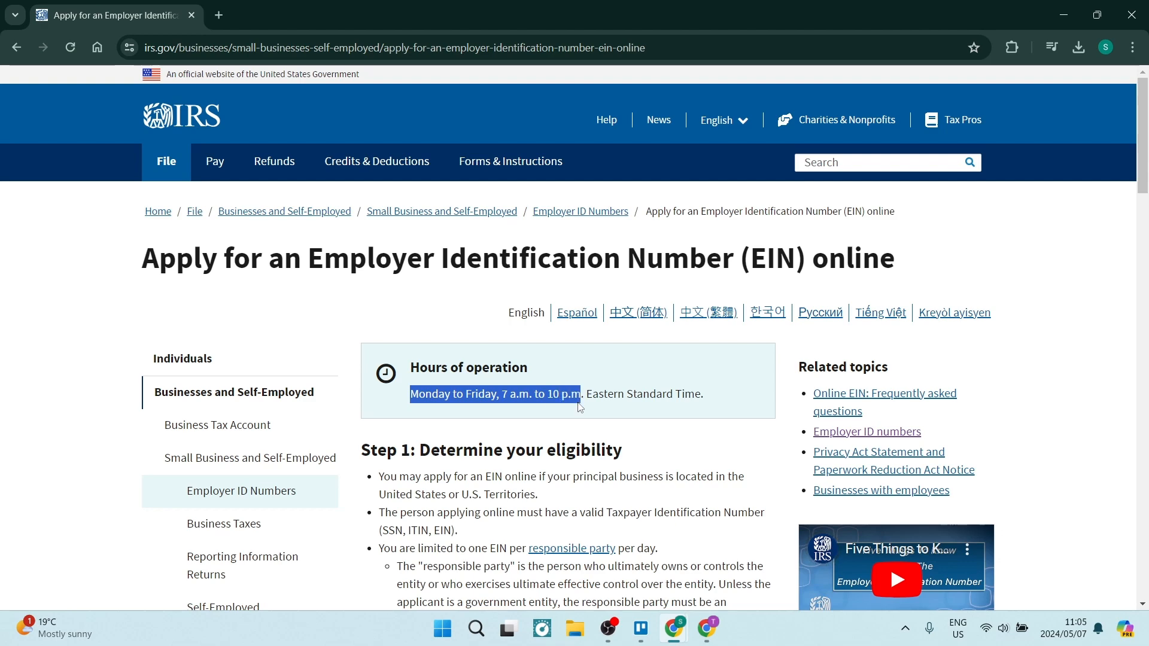
left_click_drag(579, 394, 702, 394)
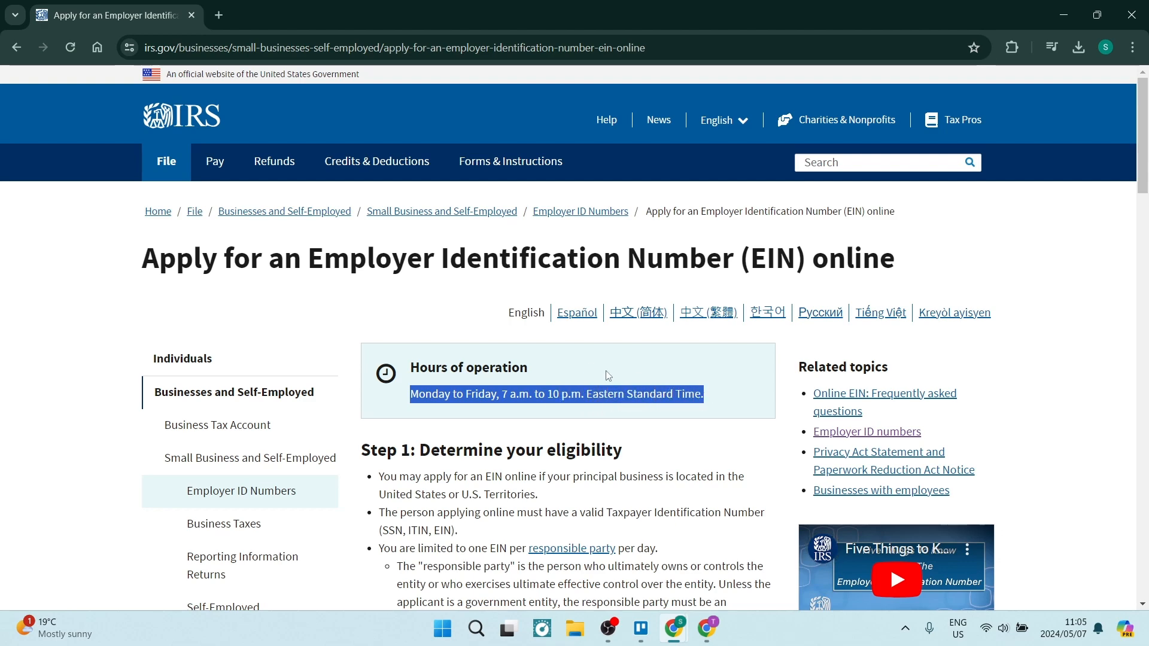
Scroll down, highlight the Step 3 'Submit your application' heading, then clear the highlight
scroll("down", 3)
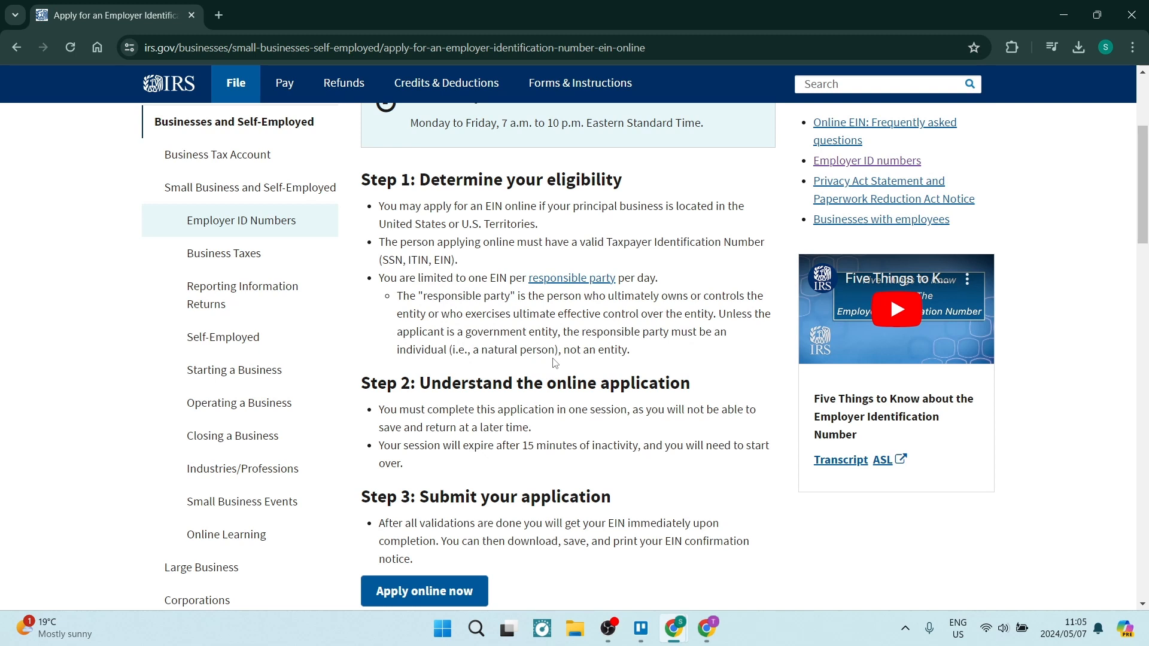
mouse_move(449, 404)
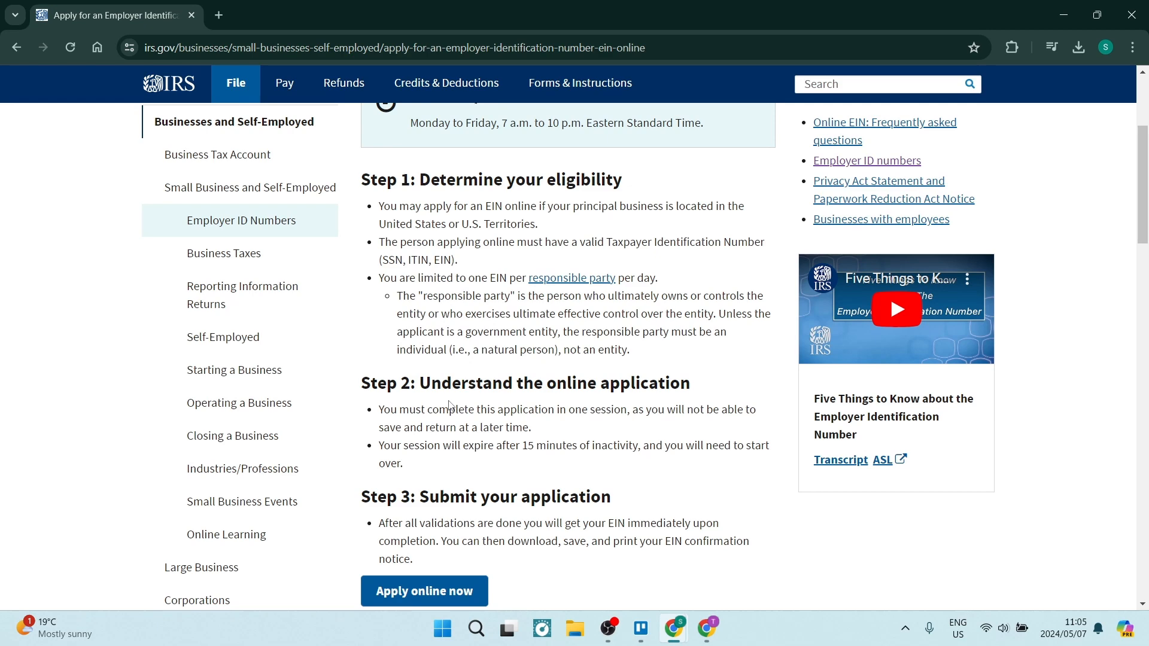
mouse_move(702, 387)
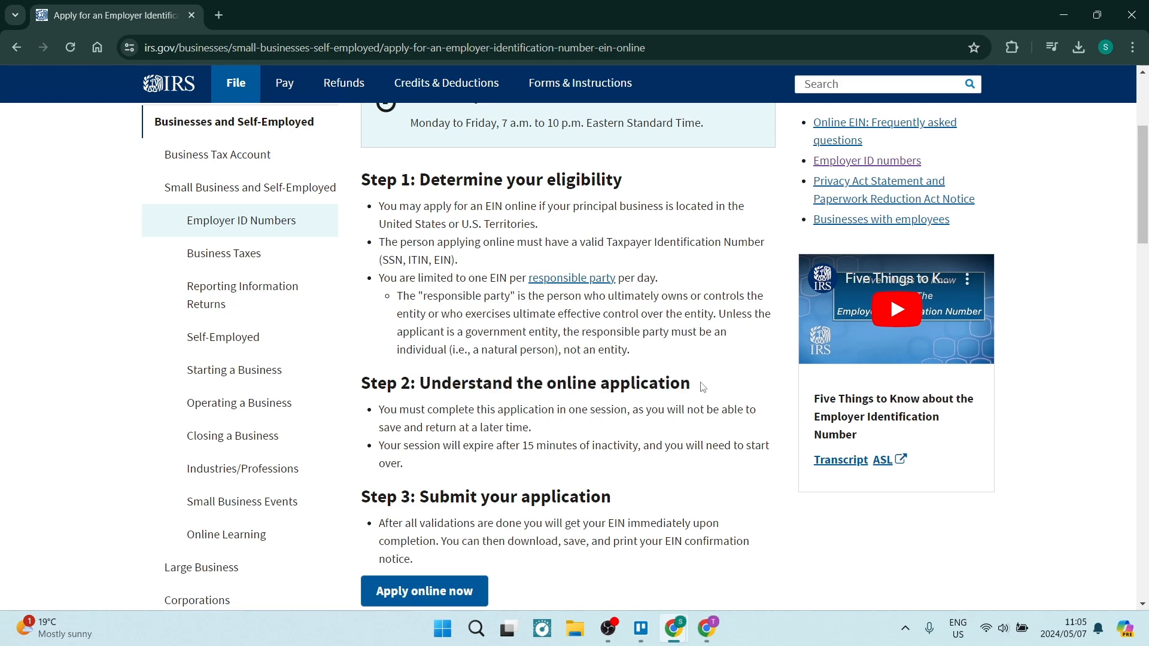
scroll("down", 3)
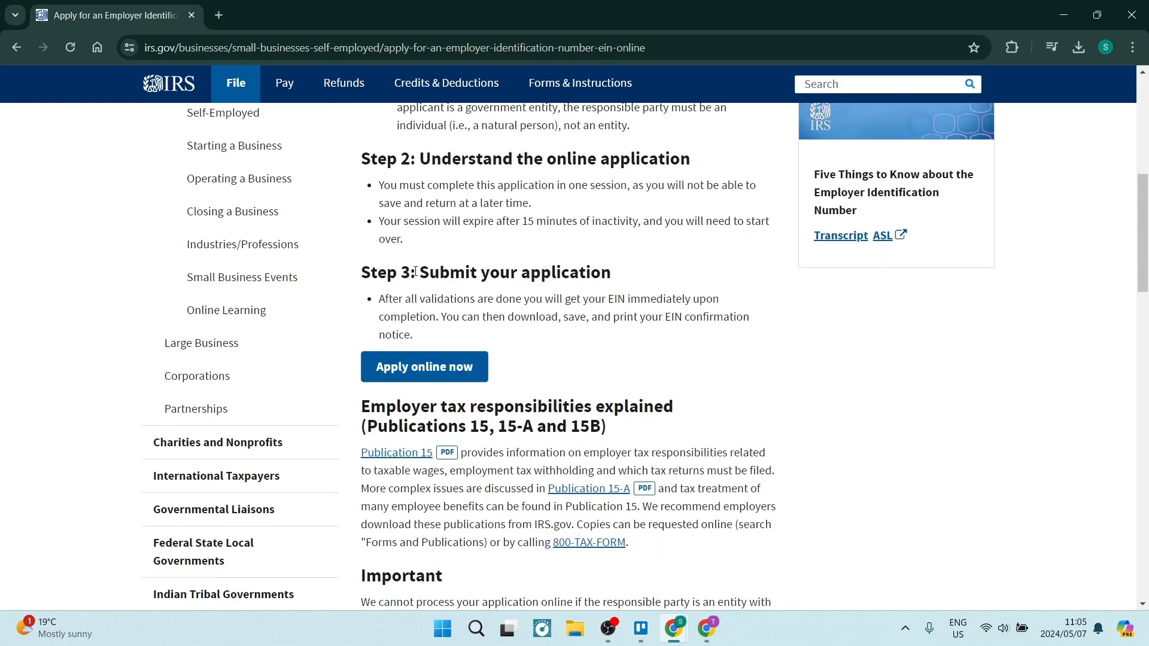
double_click(514, 272)
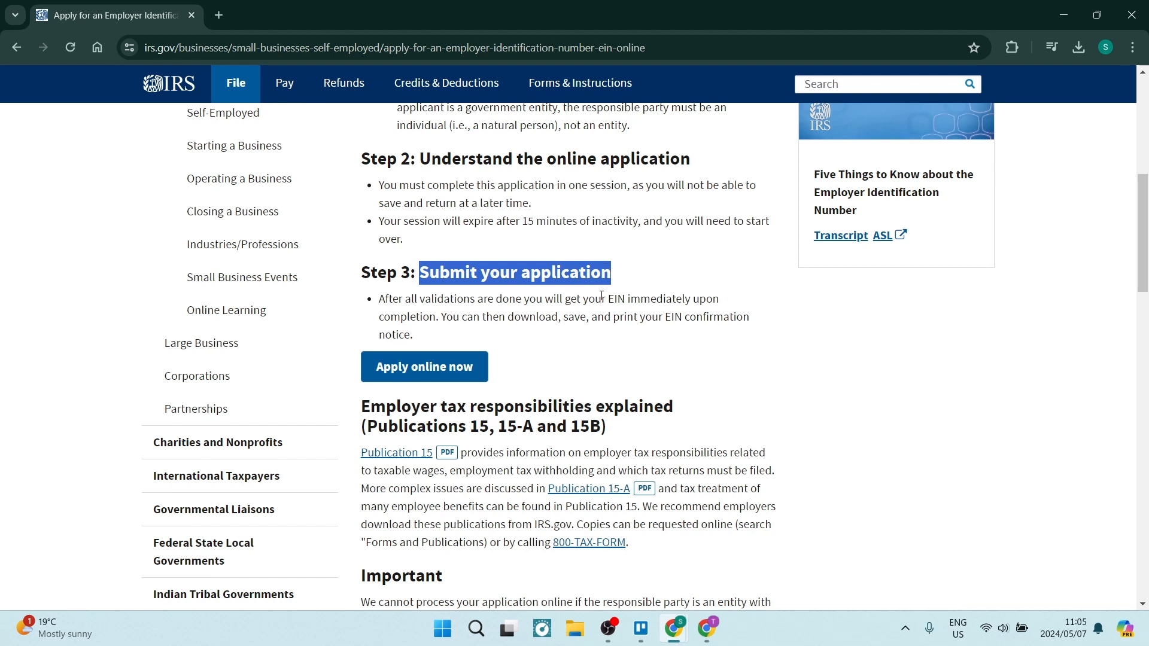
left_click(636, 280)
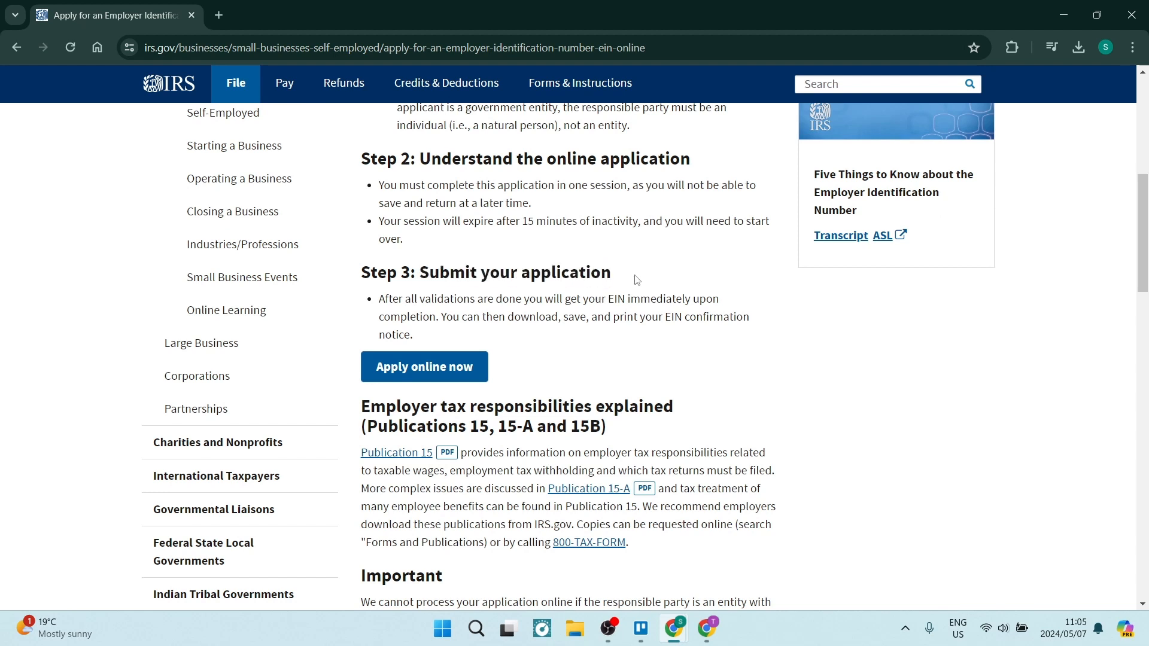
mouse_move(538, 341)
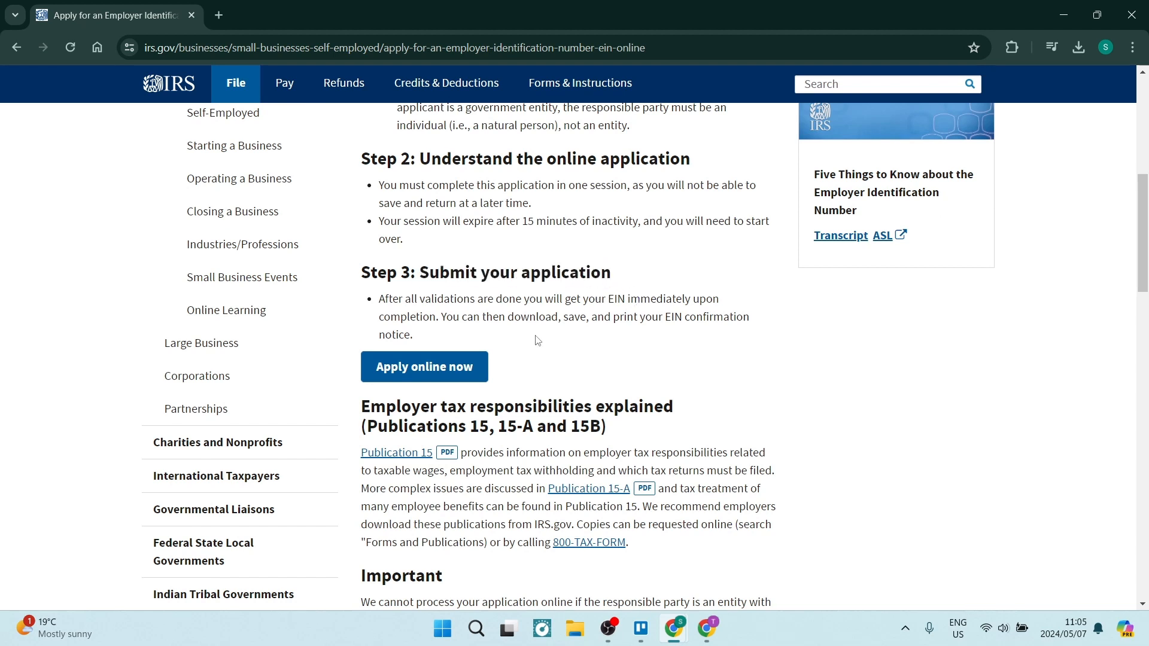
mouse_move(424, 366)
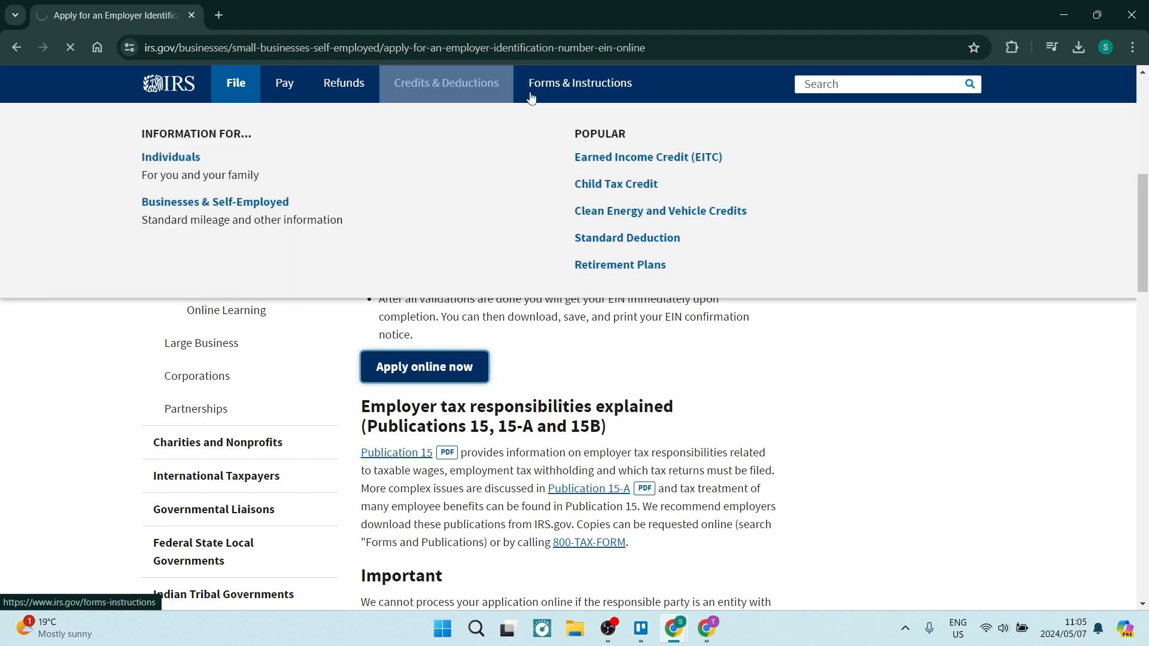
left_click(425, 367)
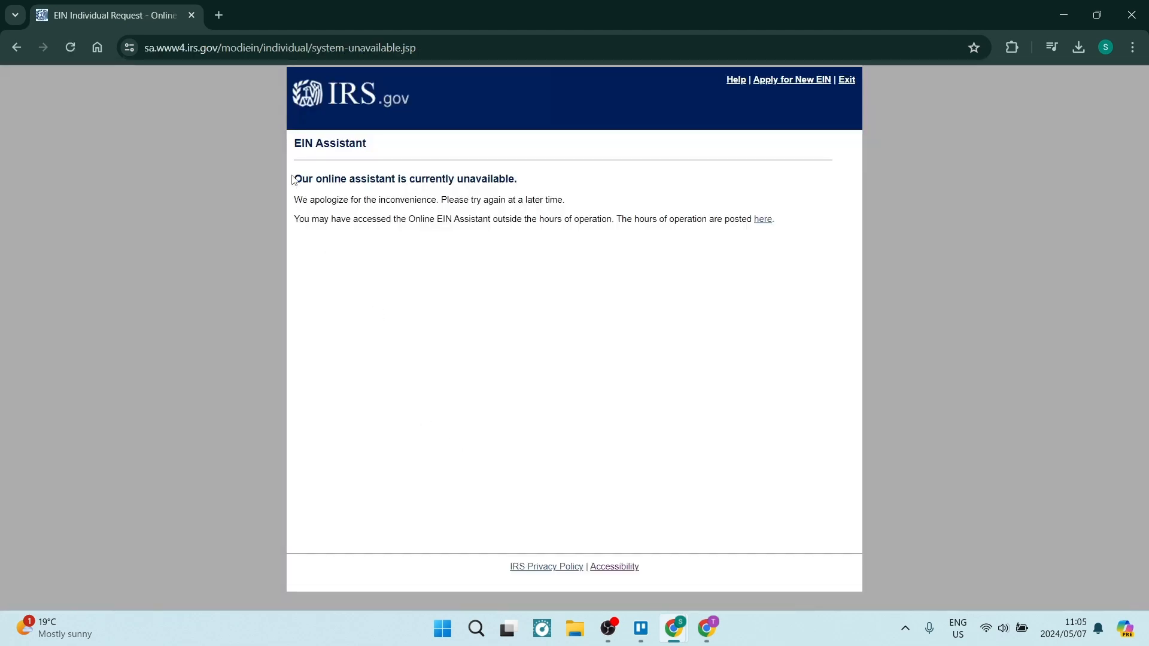
left_click_drag(294, 179, 516, 179)
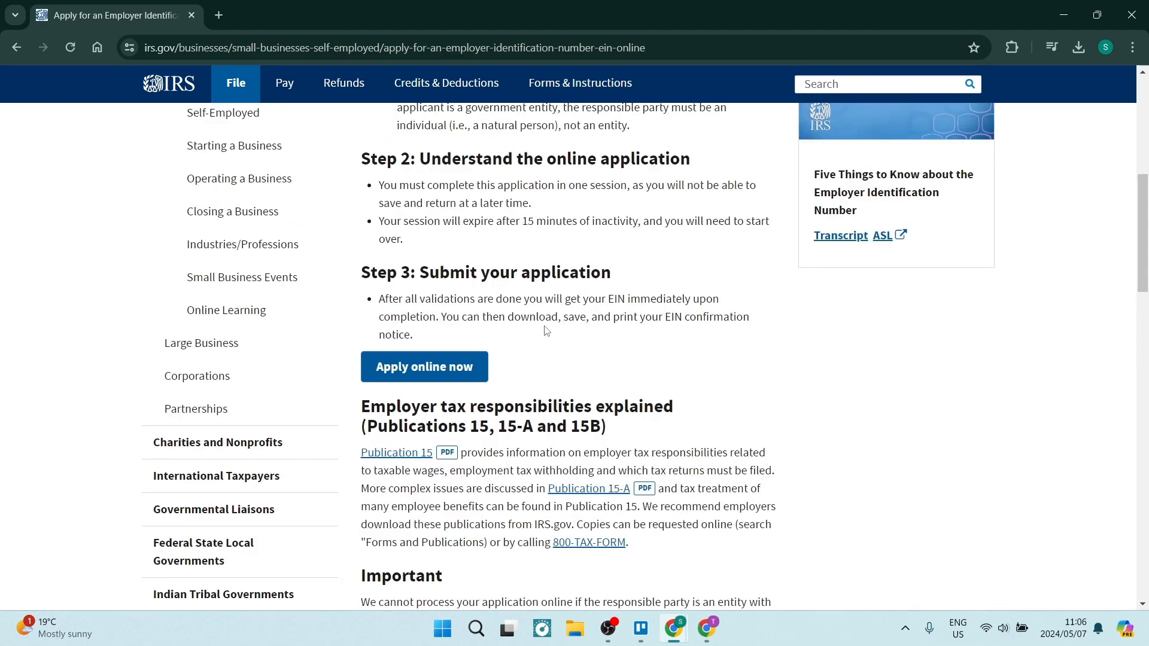
mouse_move(544, 366)
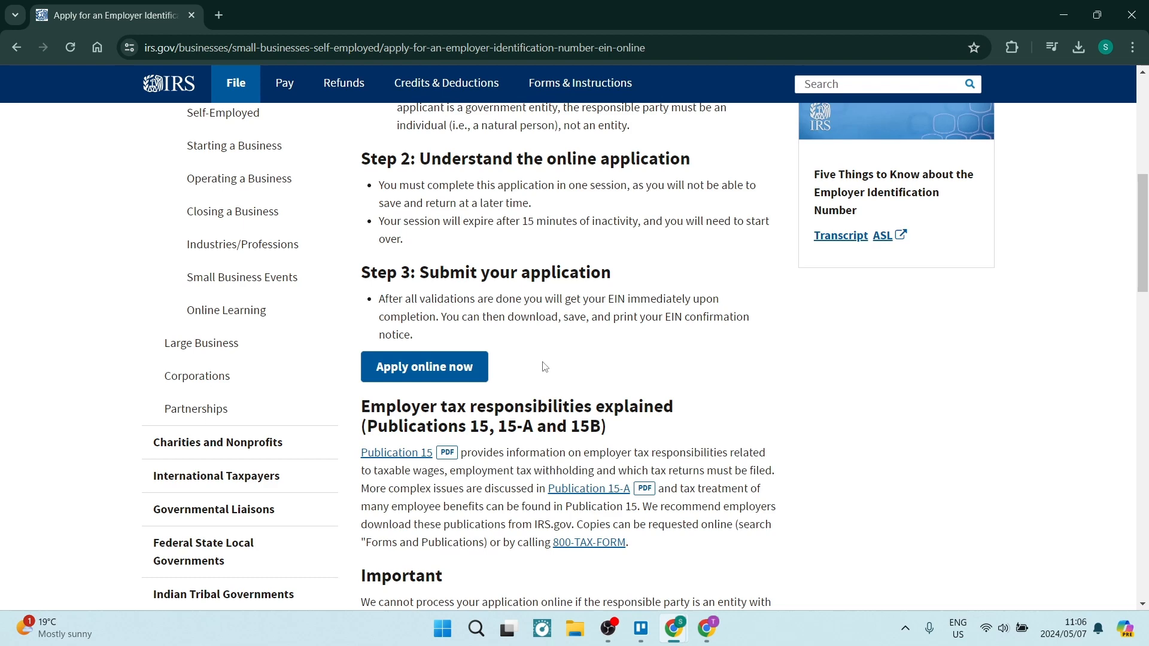
mouse_move(595, 385)
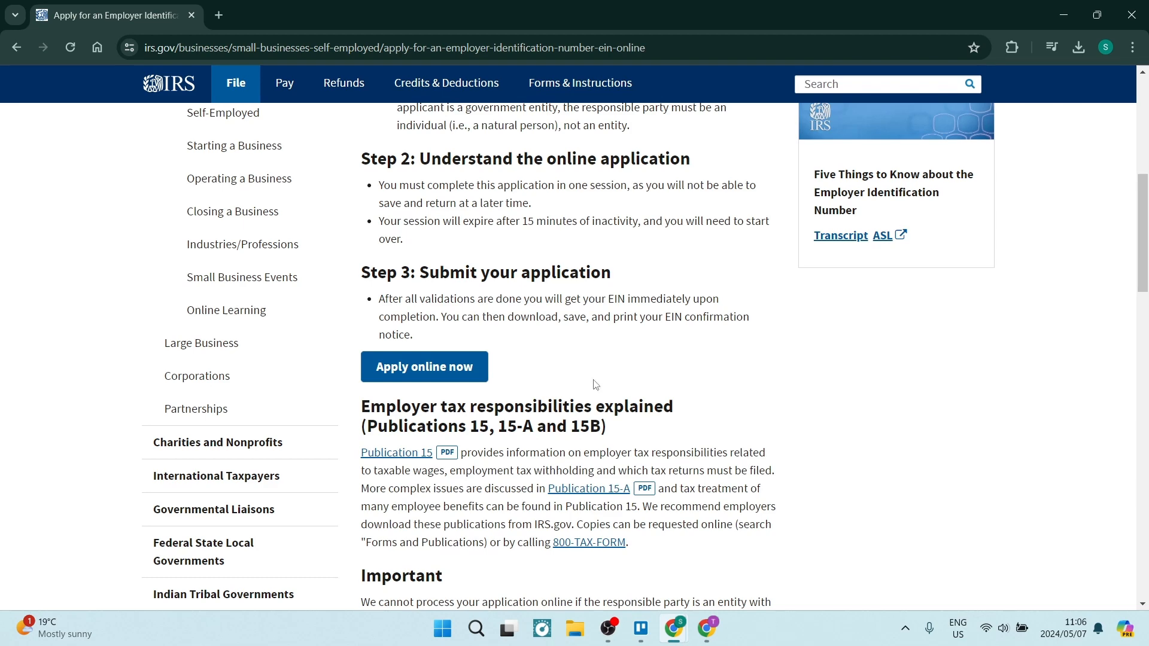
mouse_move(588, 364)
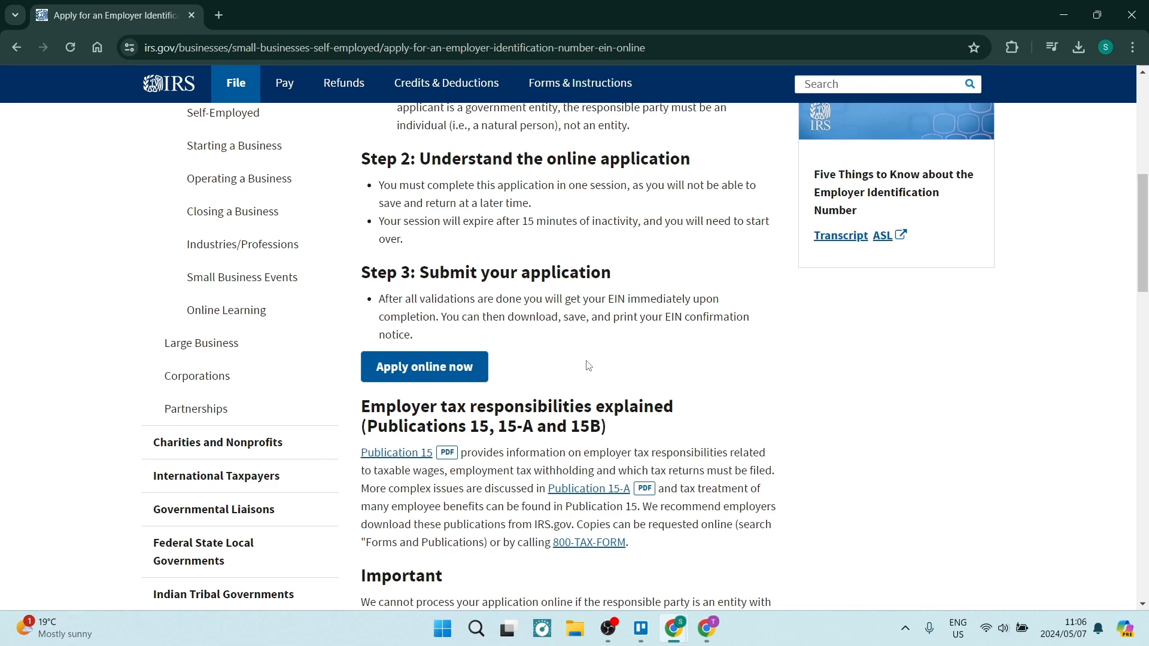
scroll("down", 3)
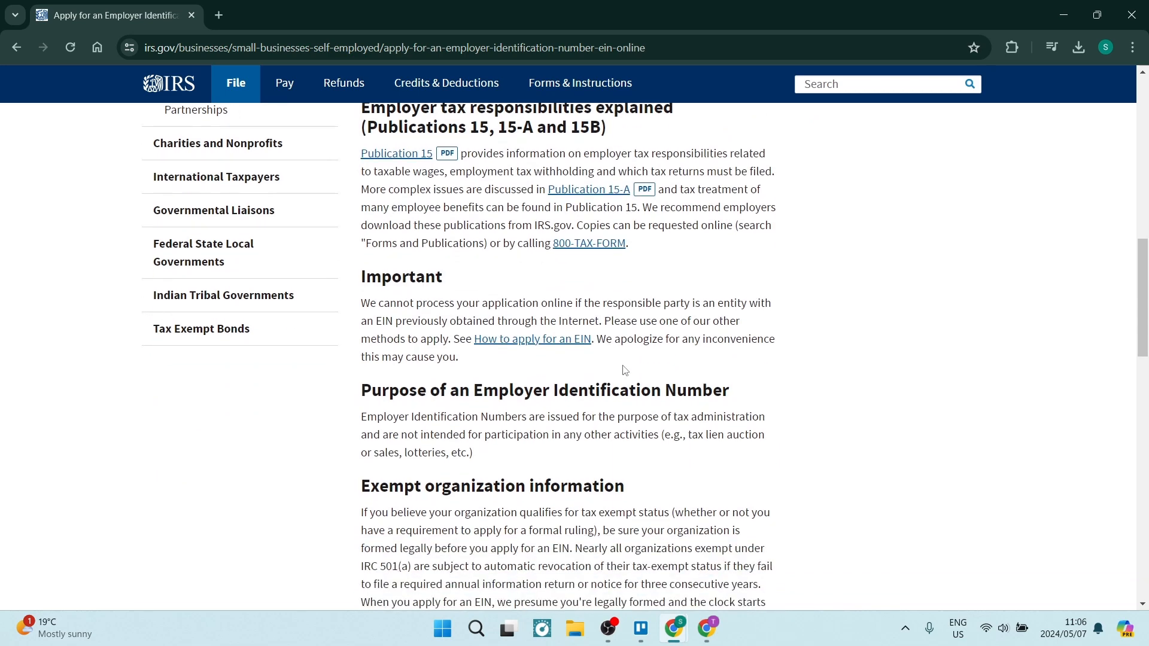
mouse_move(543, 324)
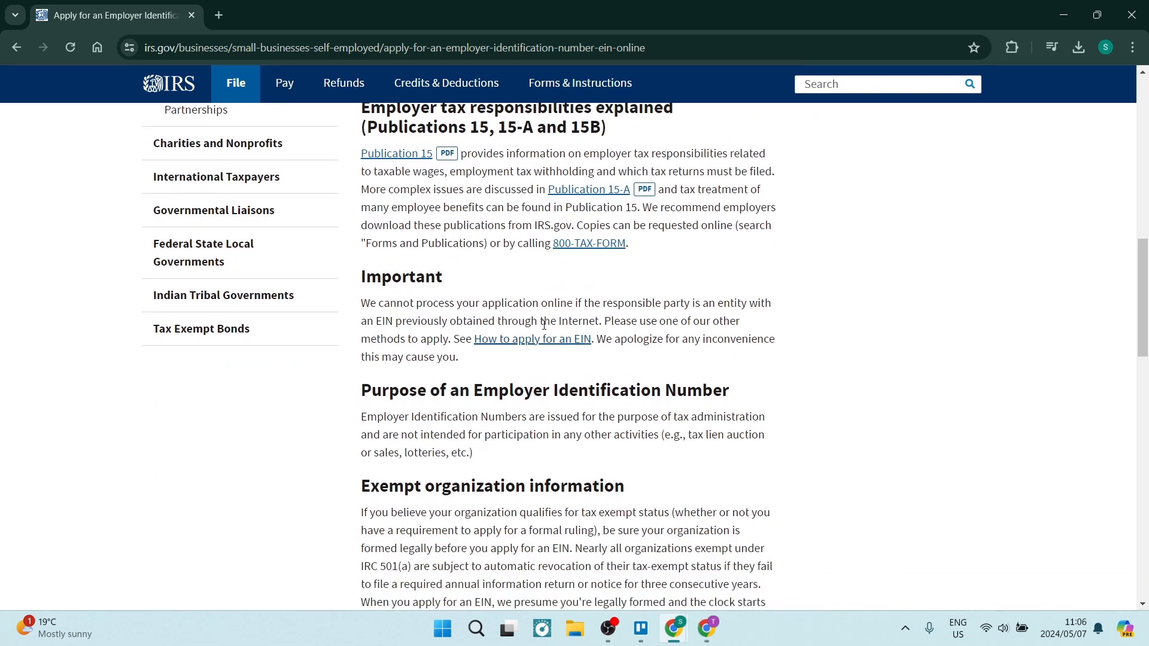
scroll("up", 3)
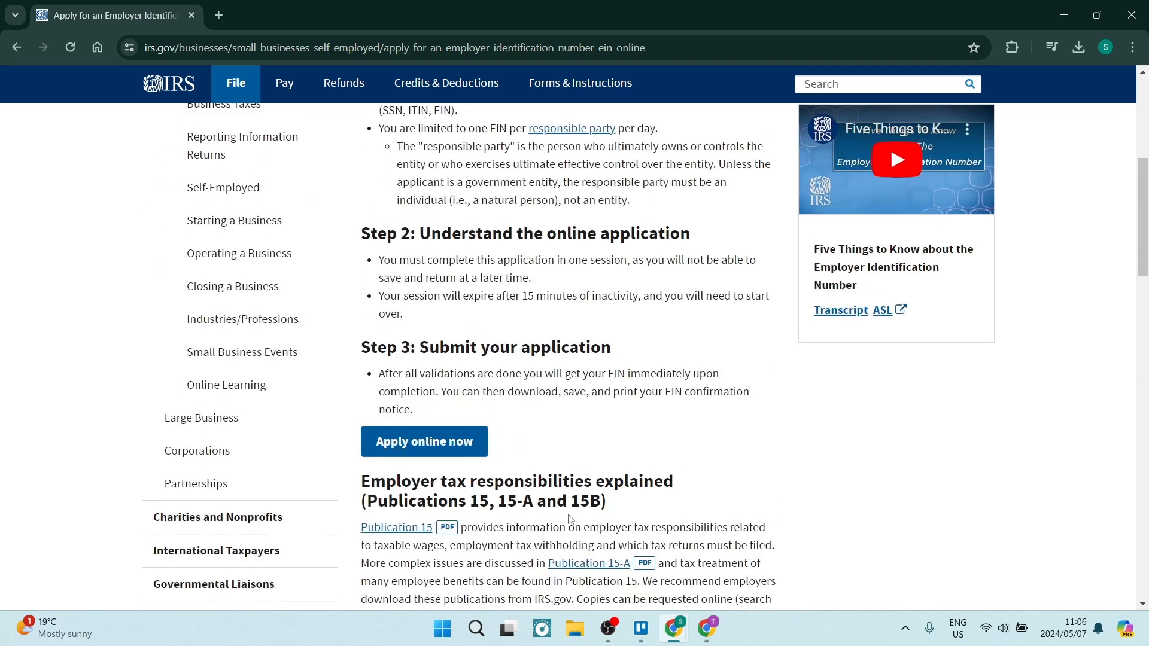
scroll("up", 3)
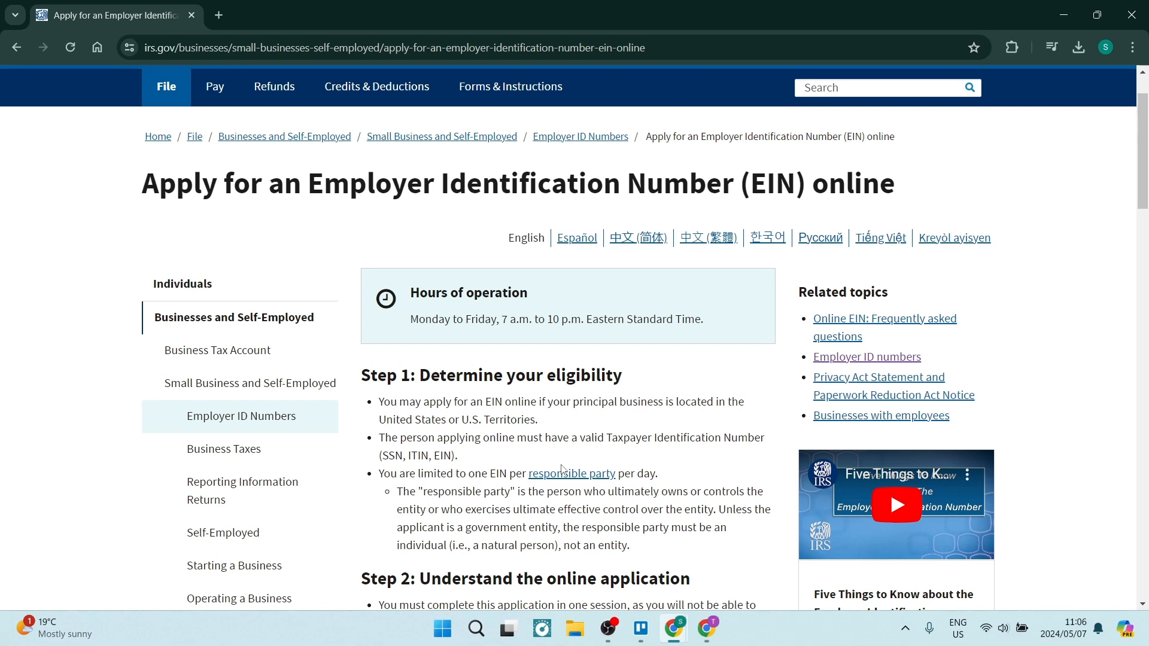
mouse_move(606, 486)
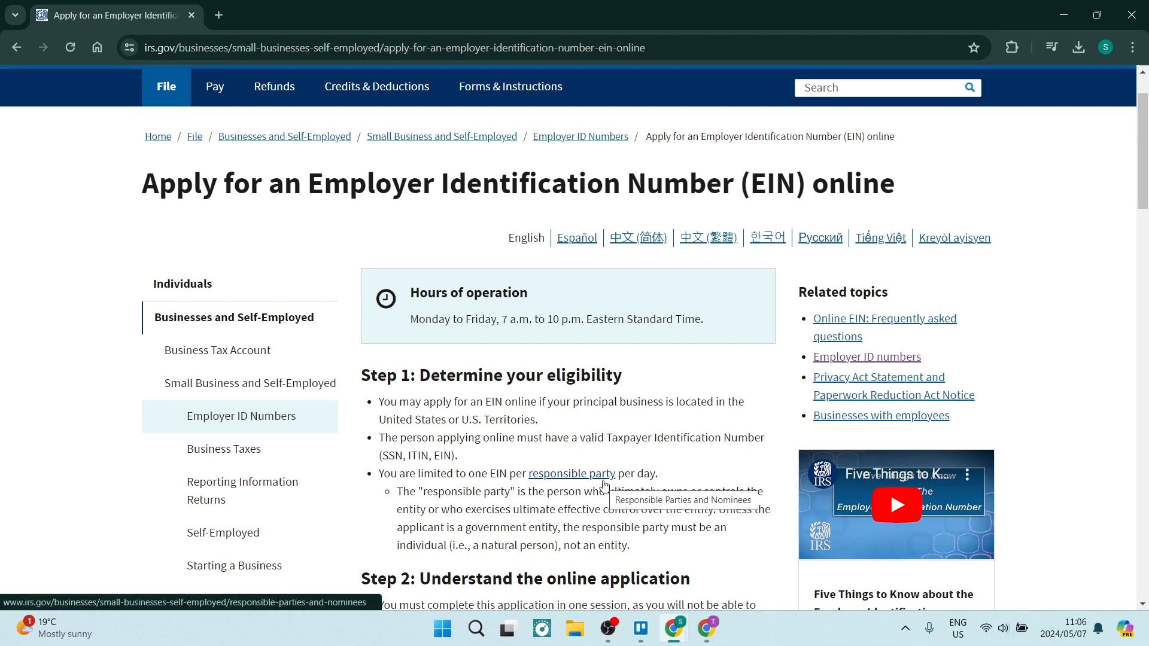